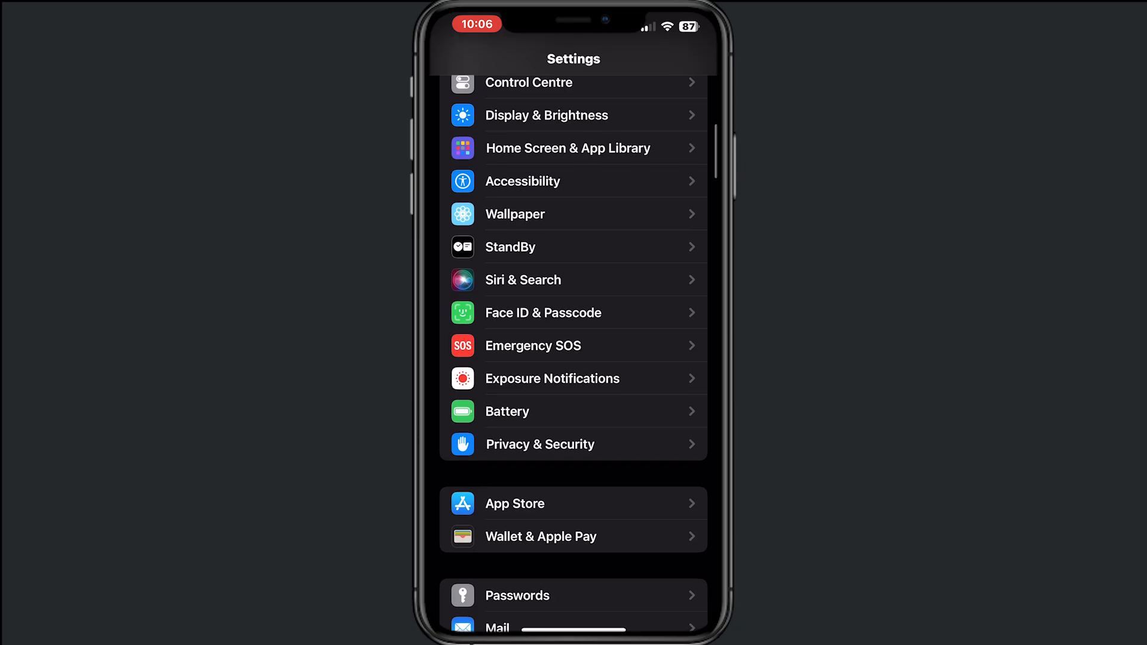
Reach the bottom of the Location Services app list under Privacy & Security
click(540, 444)
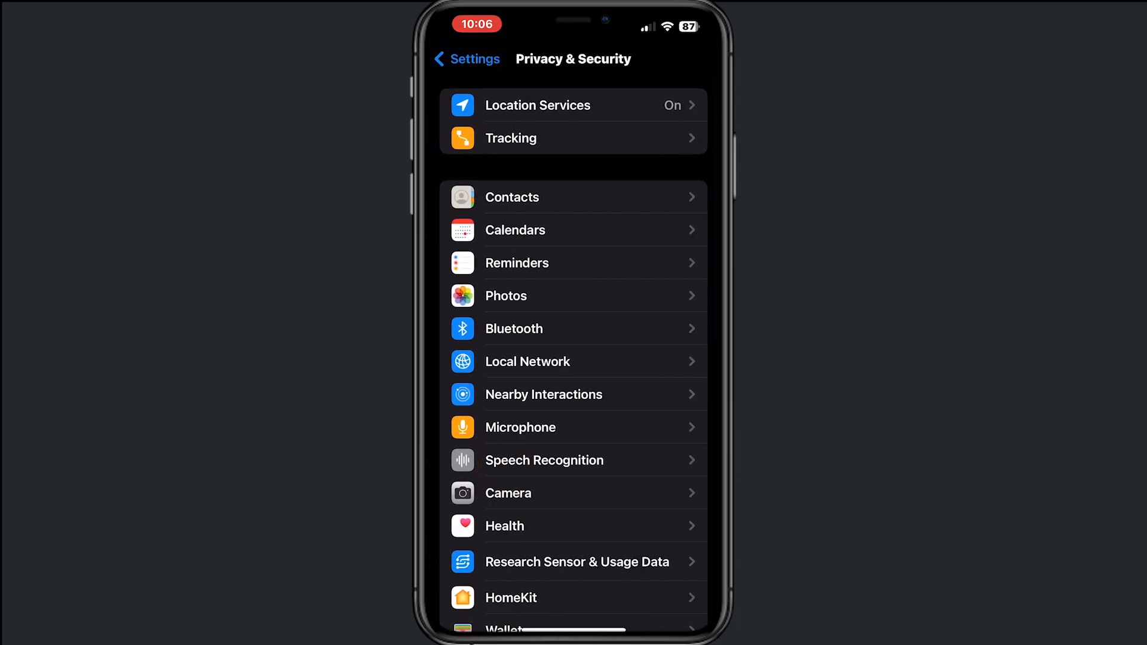
click(537, 106)
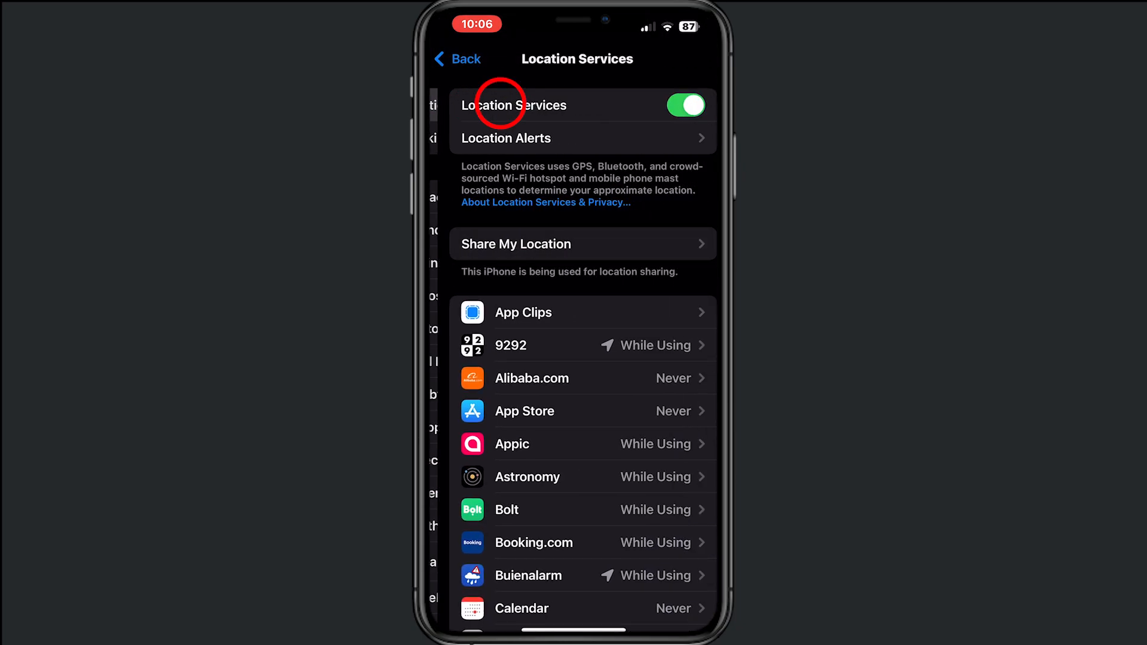
scroll(down, 3)
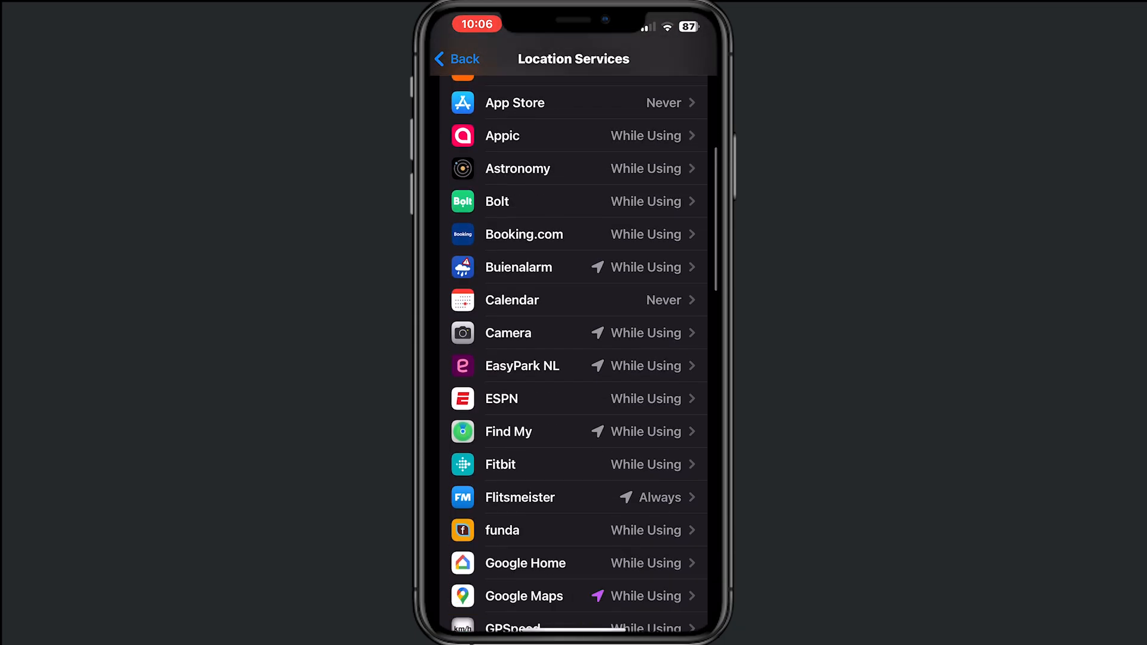
scroll(down, 3)
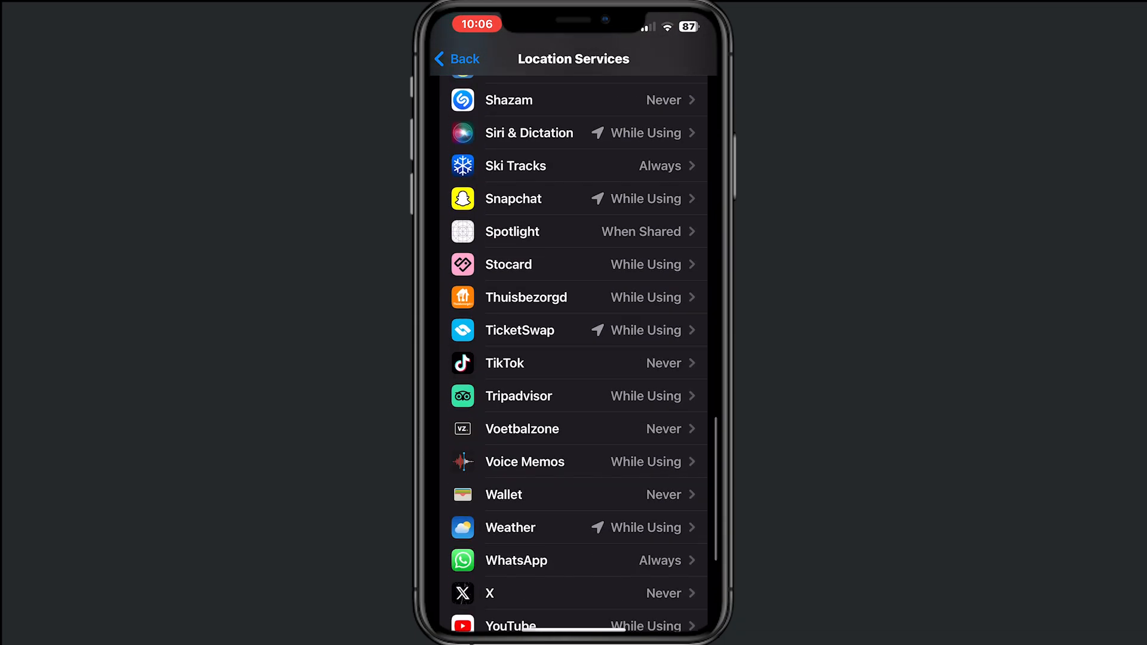
Switch on Compass Calibration in System Services
click(526, 466)
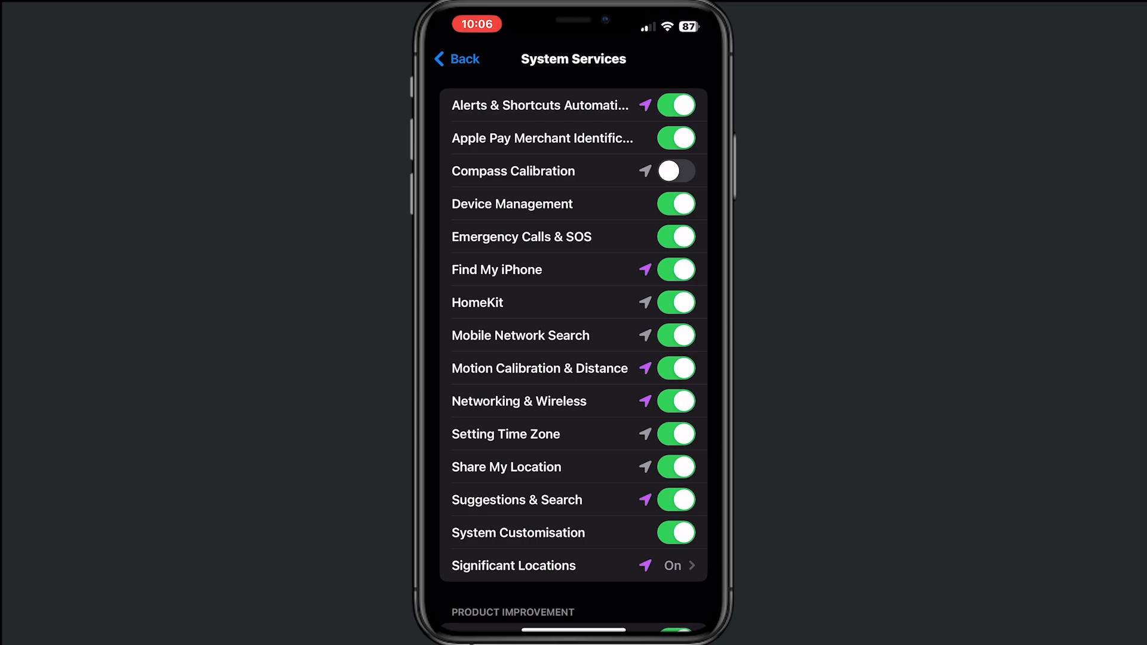
click(675, 171)
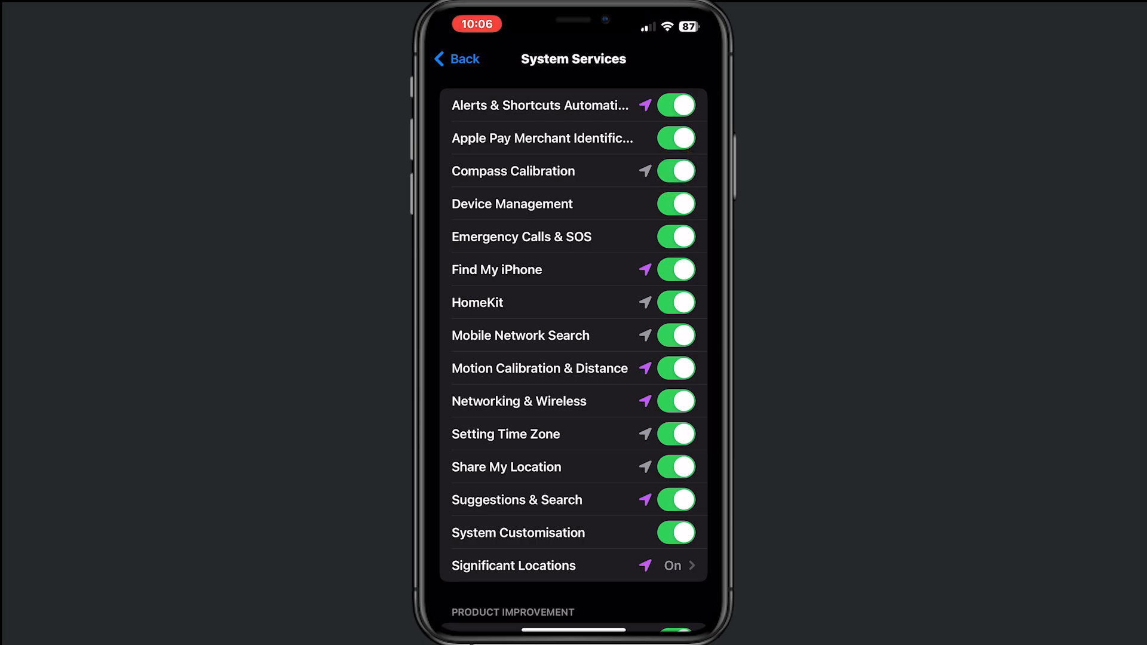